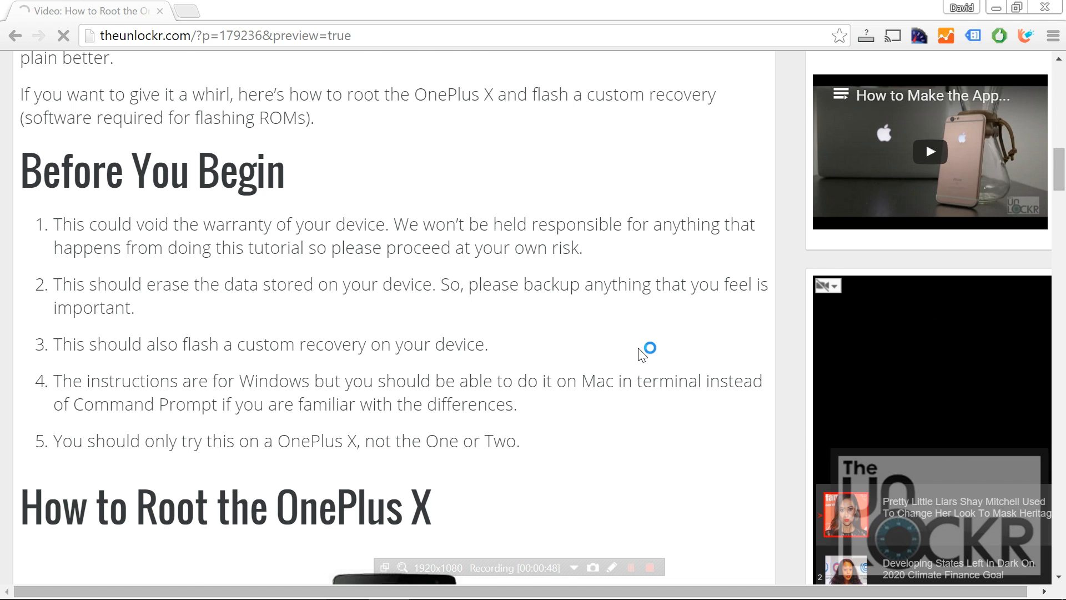
Scroll the rooting guide to reach the OnePlus ADB Drivers download link.
scroll(down, 3)
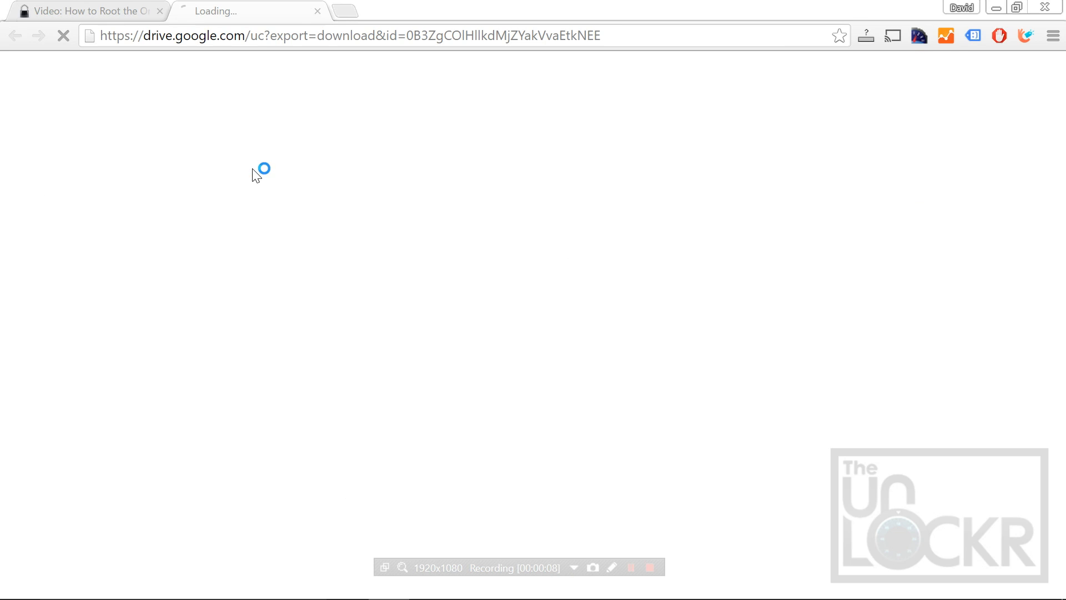
mouse_move(444, 175)
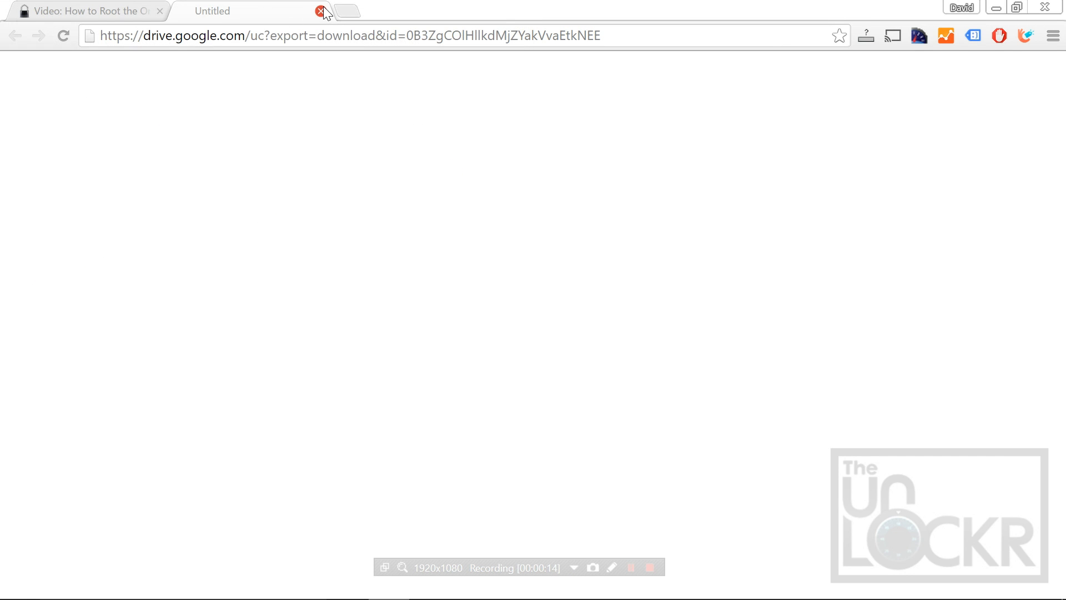
Launch OnePlus_USB_Drivers_Setup.exe from the desktop and start the driver installation.
click(320, 11)
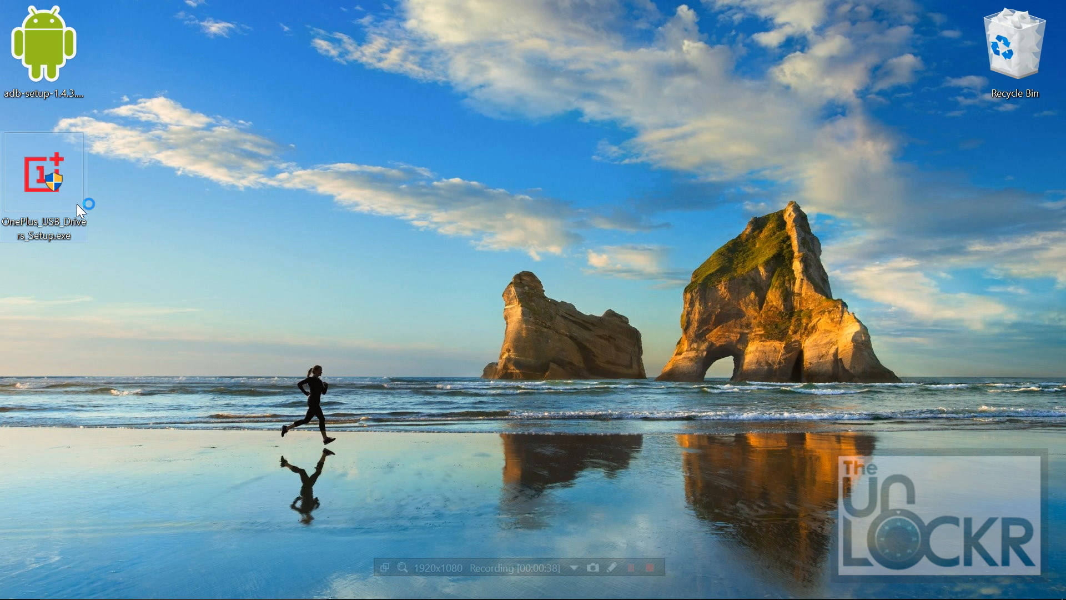
double_click(43, 170)
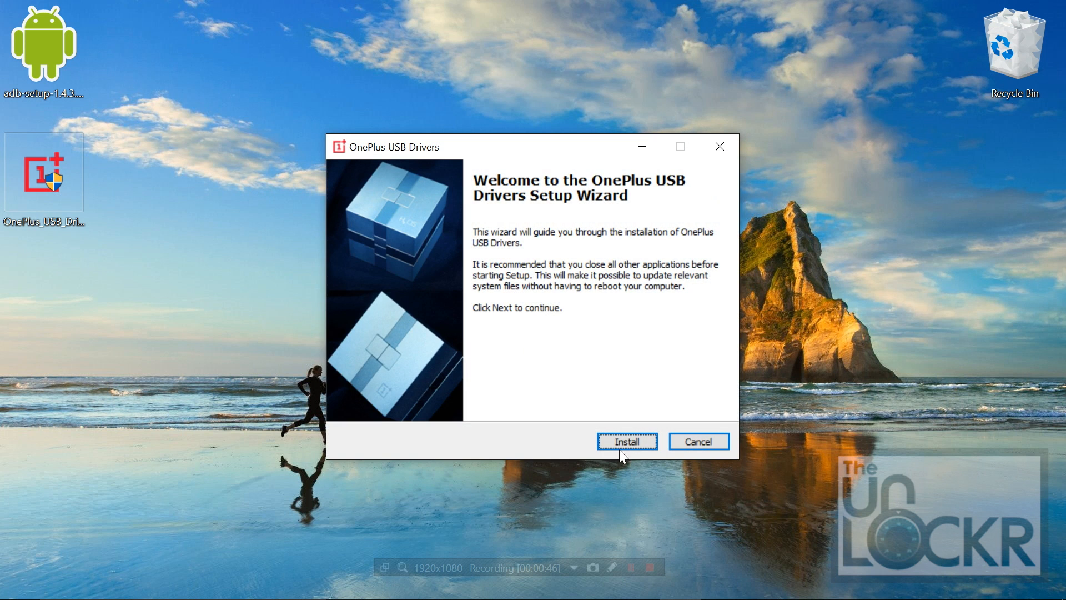
click(626, 441)
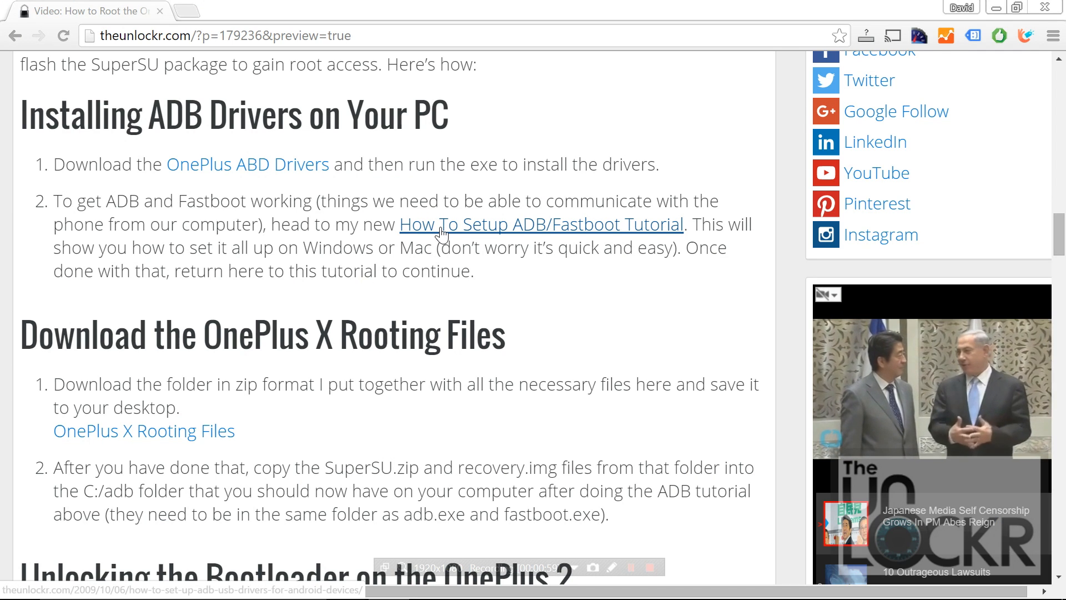
mouse_move(545, 235)
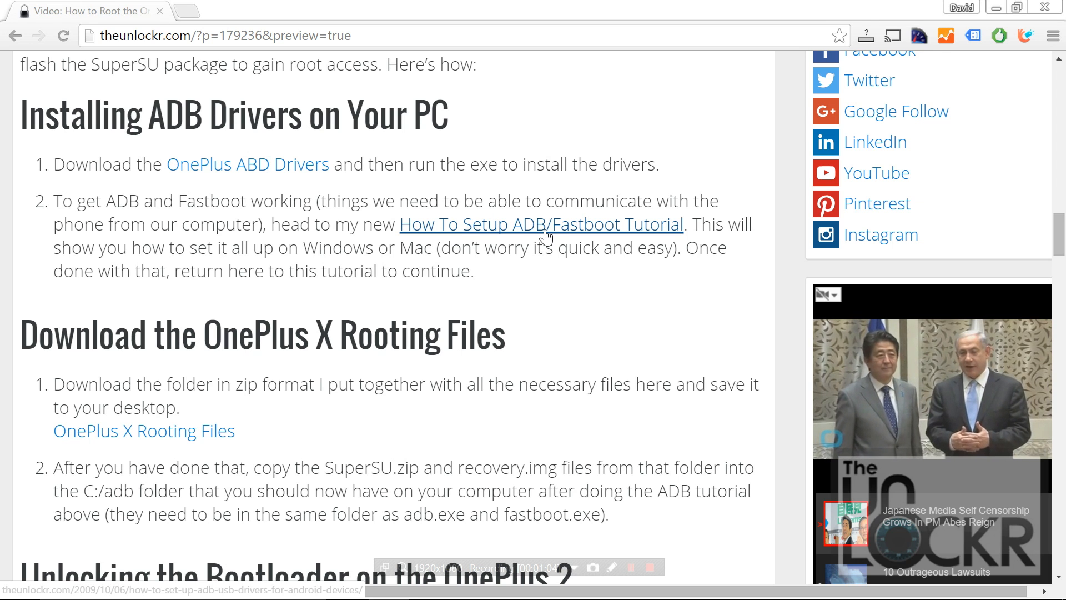
Review the ADB/Fastboot setup tutorial linked from the guide.
click(540, 224)
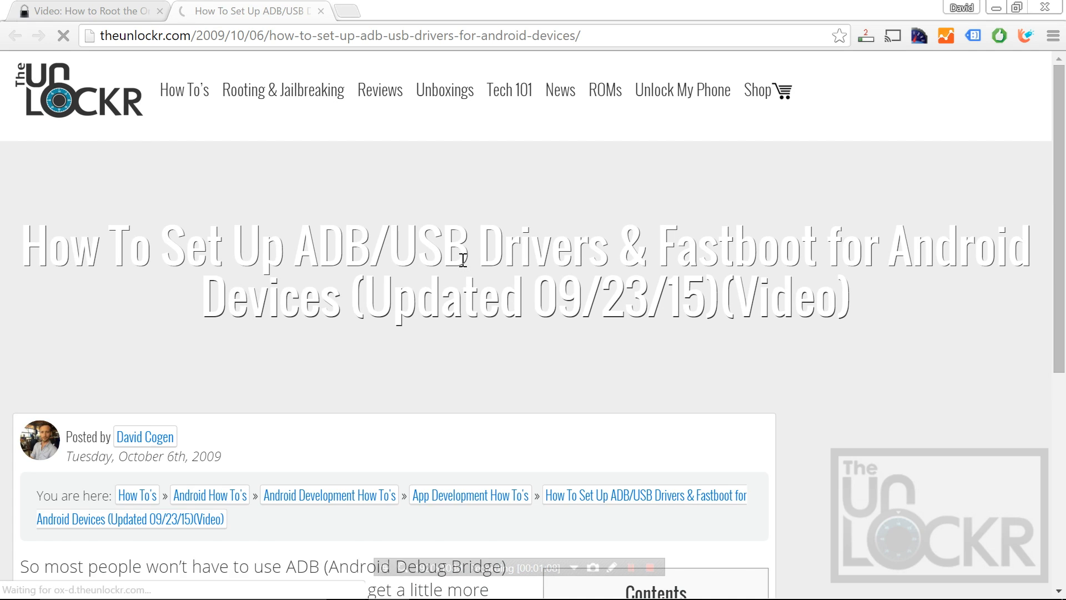
scroll(down, 3)
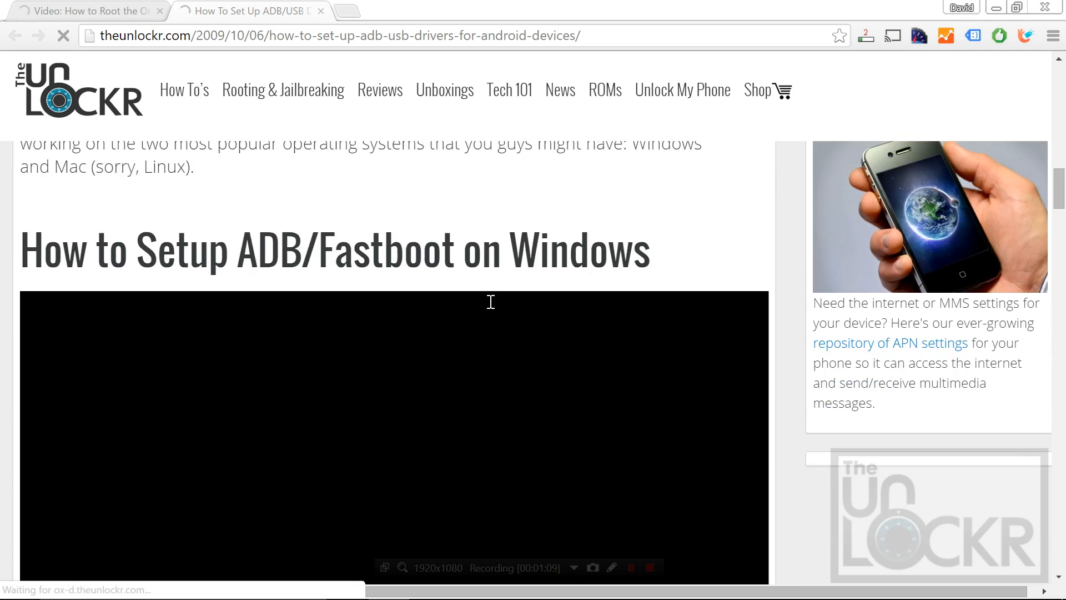
scroll(down, 3)
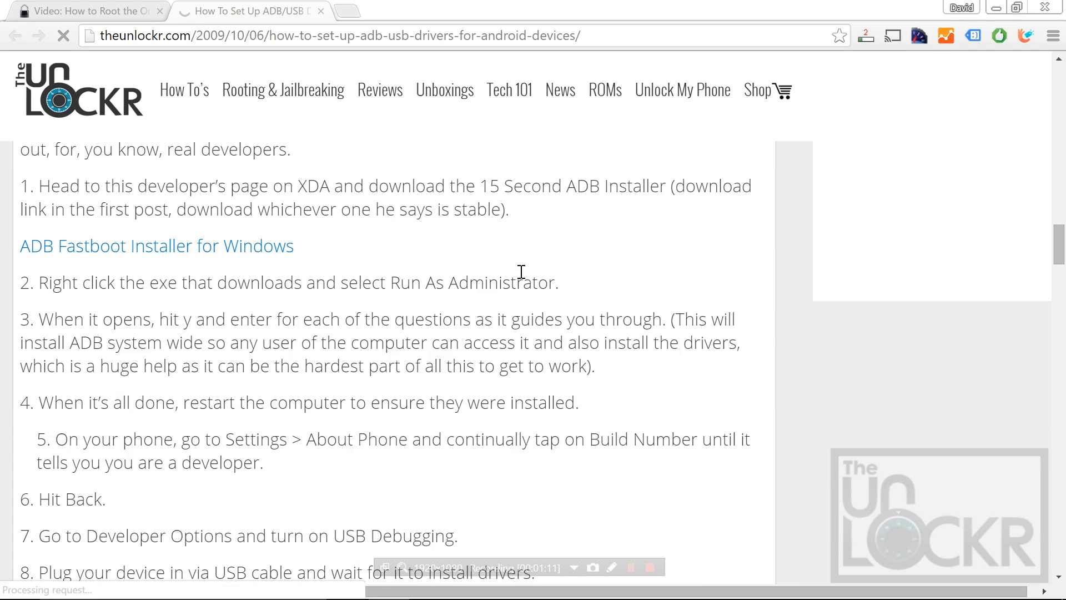
scroll(up, 3)
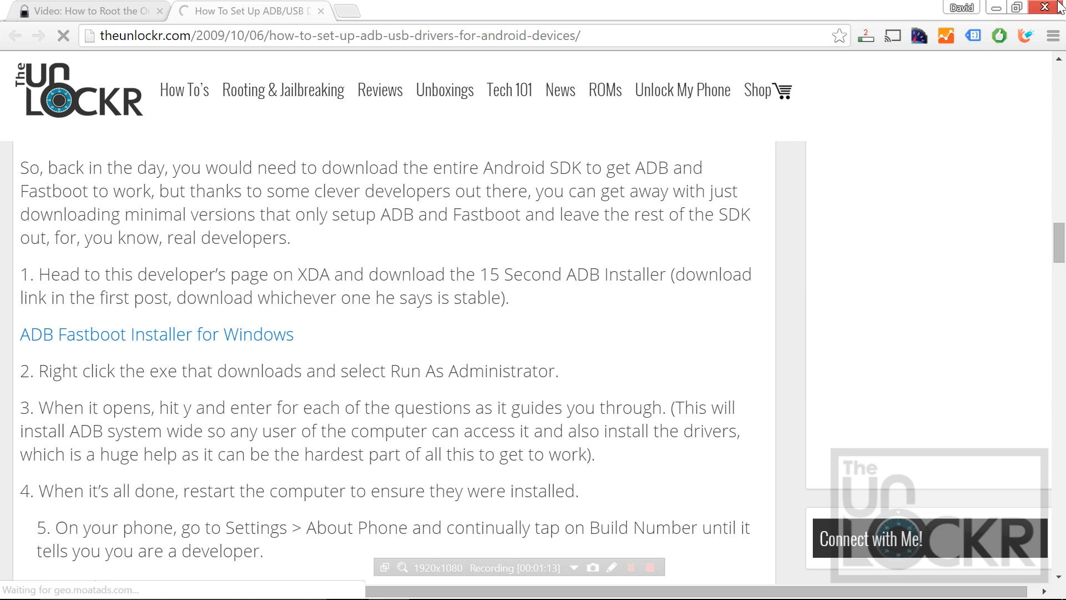
scroll(up, 3)
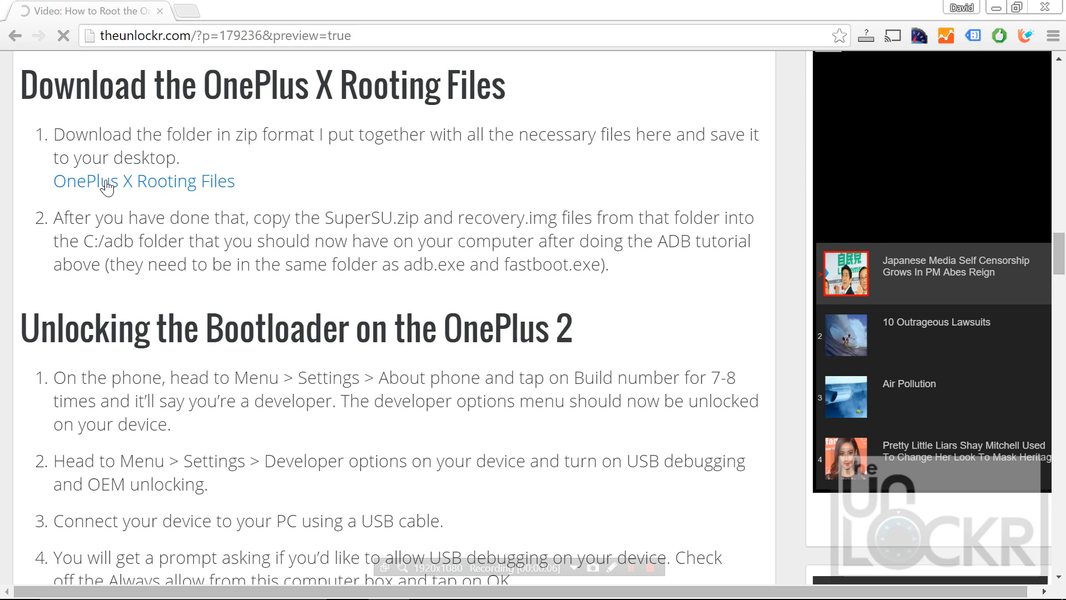
Download the OnePlus X Rooting Files zip to the desktop and extract it into its own folder.
click(143, 181)
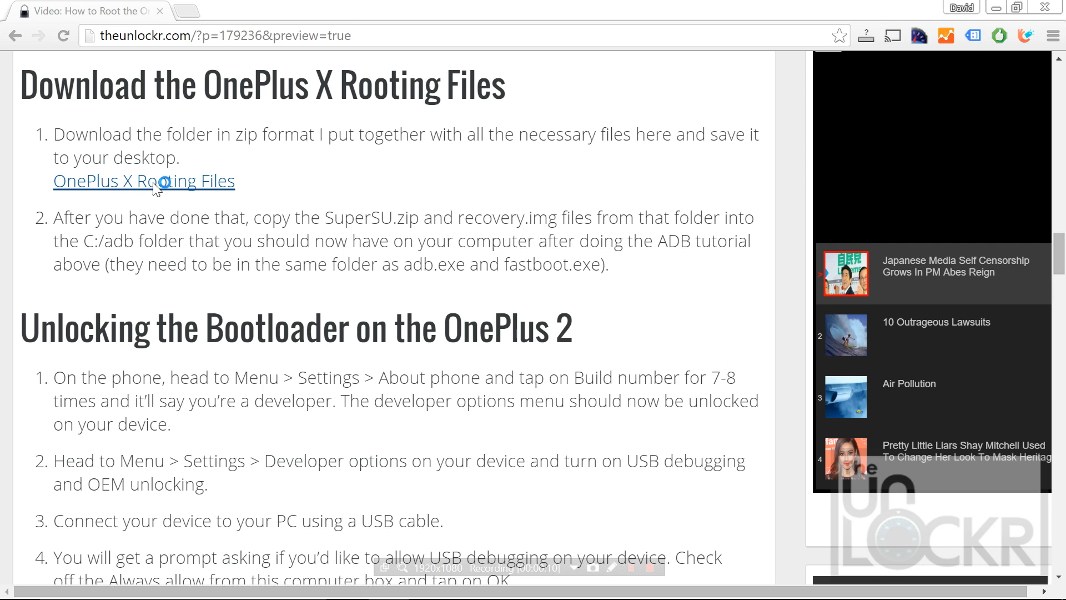
click(143, 181)
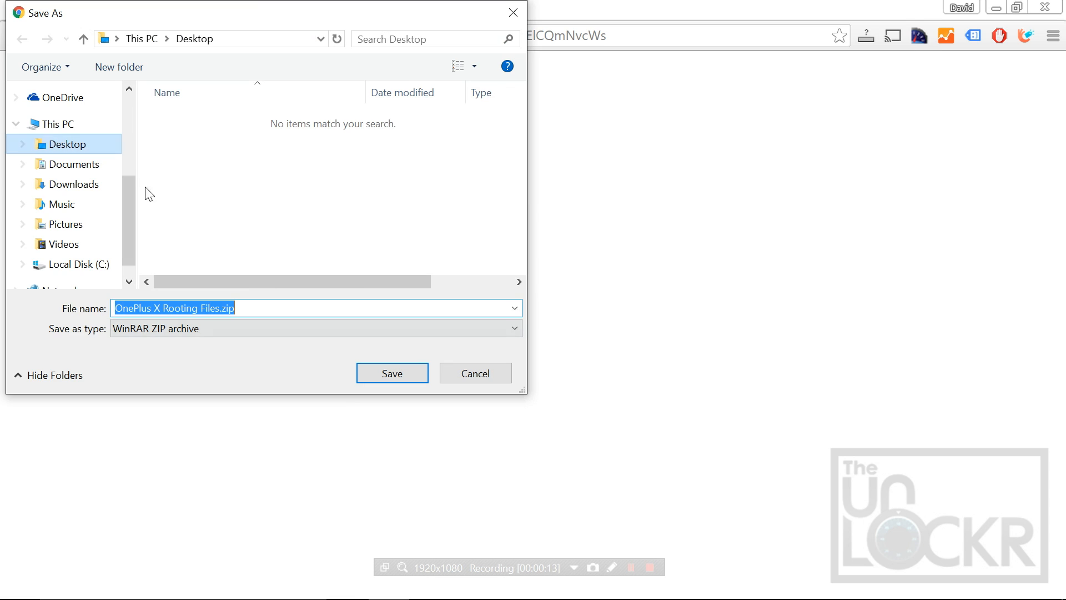
click(392, 373)
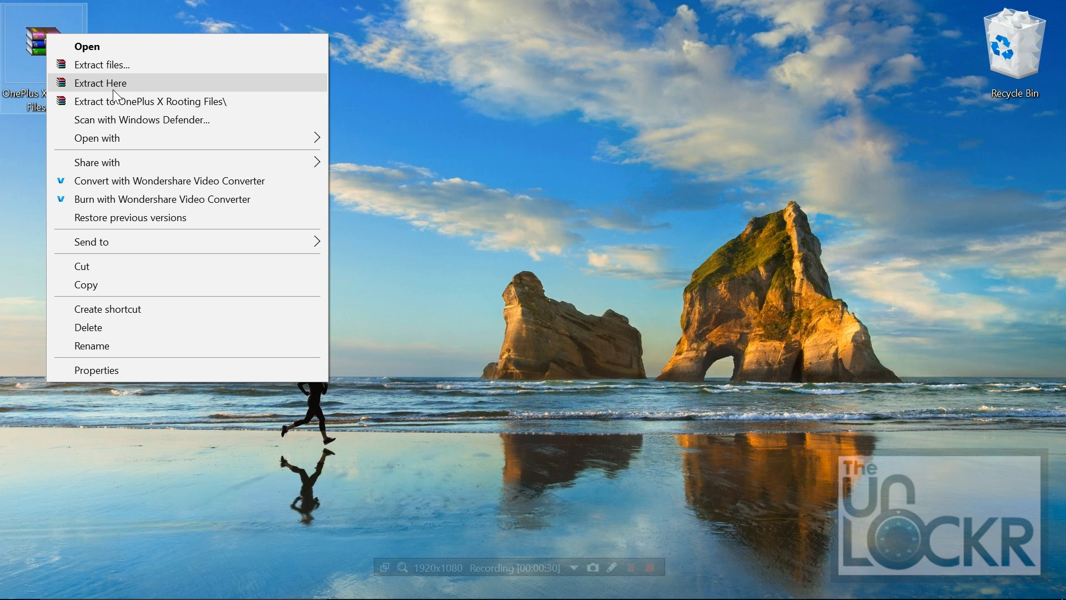
click(103, 64)
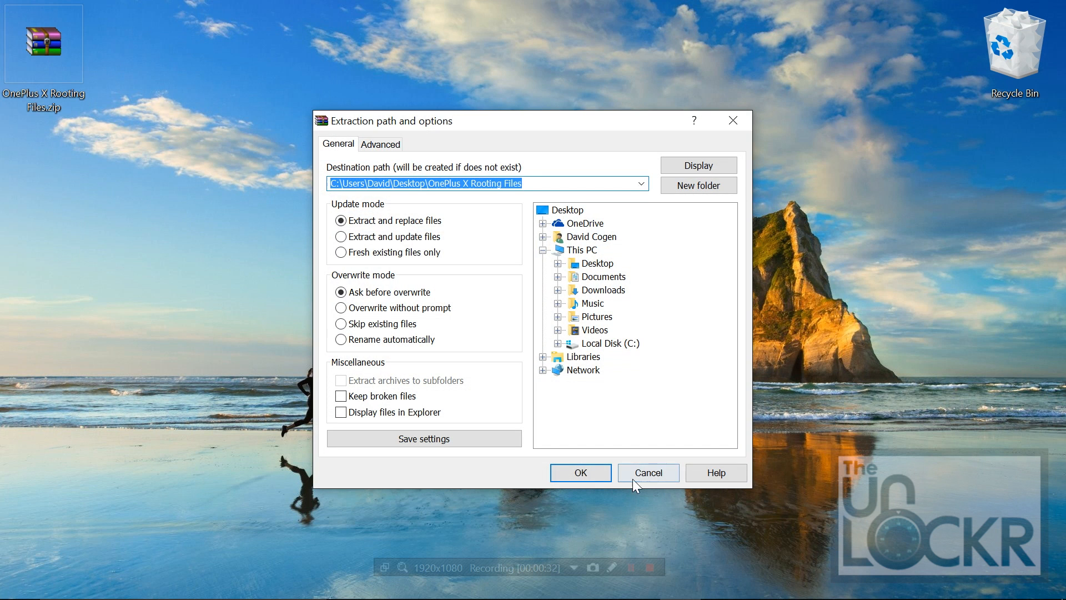
click(580, 472)
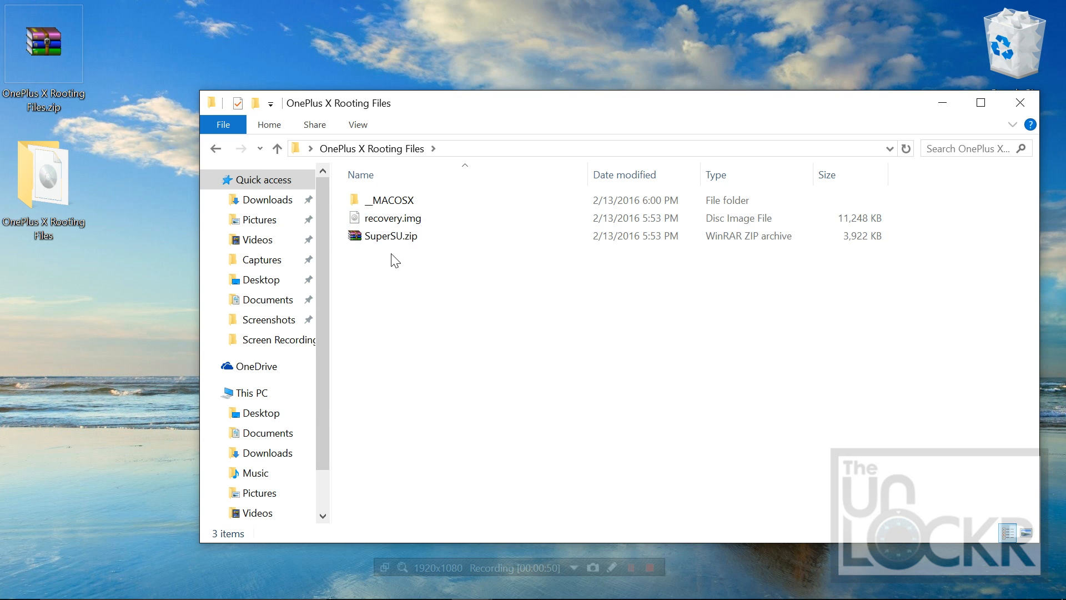
Copy recovery.img and SuperSU.zip from the extracted rooting files folder.
click(393, 217)
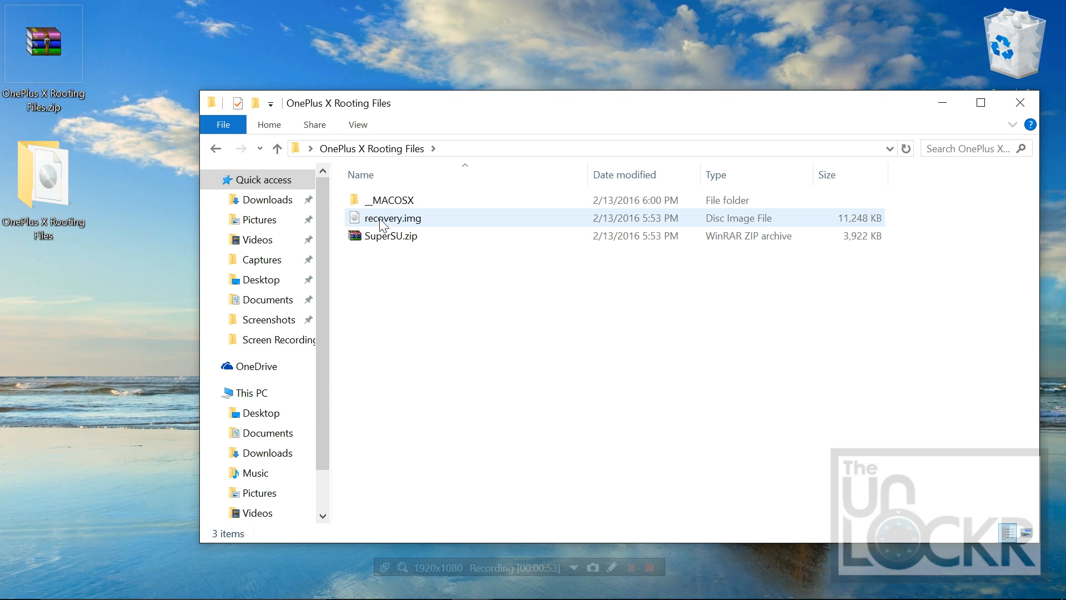
right_click(386, 218)
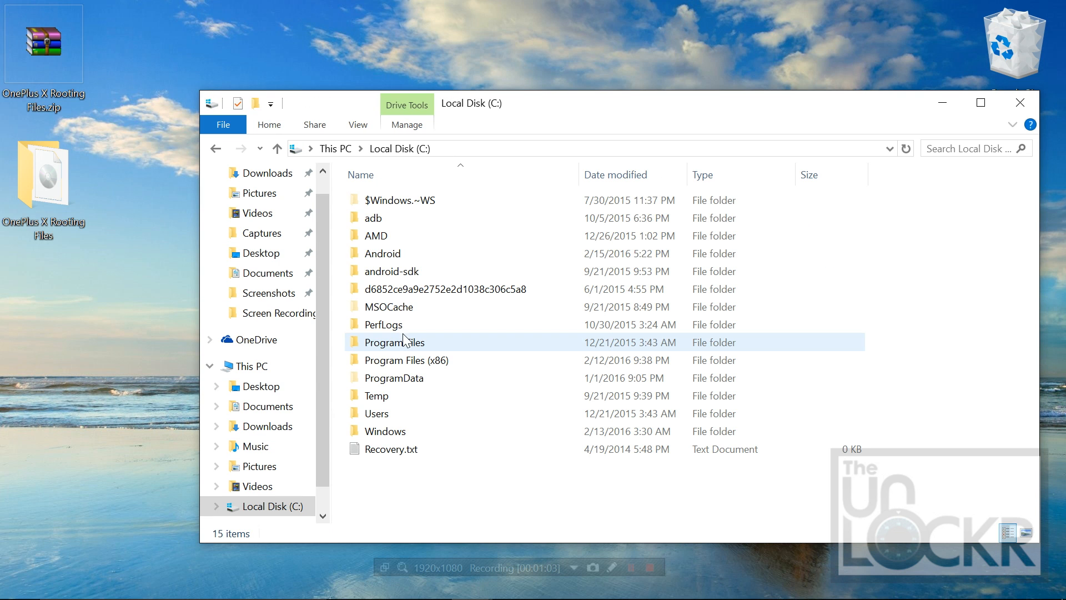
mouse_move(374, 217)
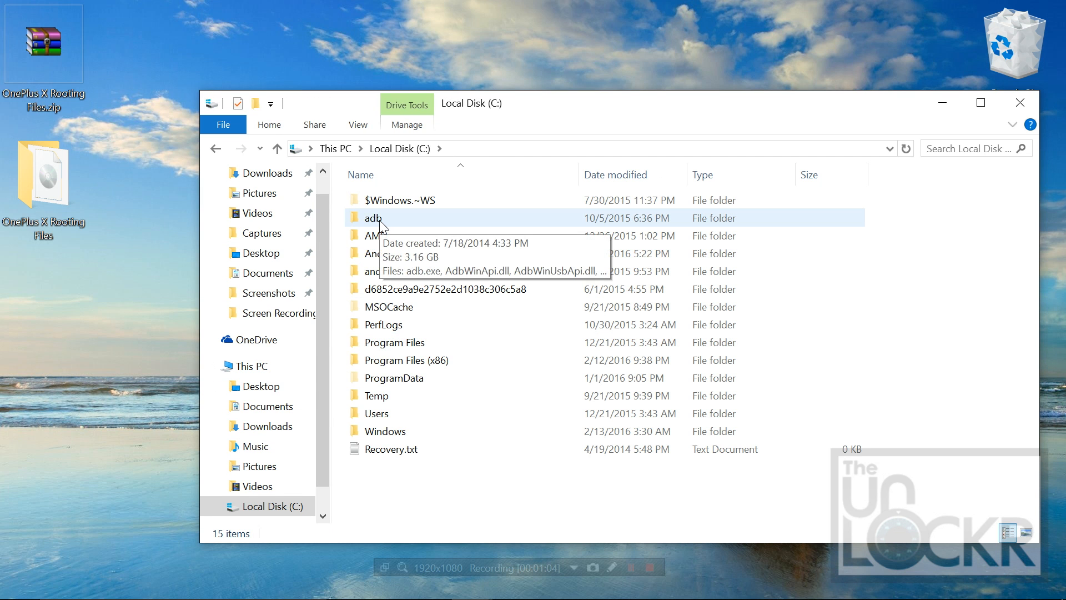
Paste recovery.img and SuperSU.zip into C:\adb and verify both files are there.
double_click(373, 218)
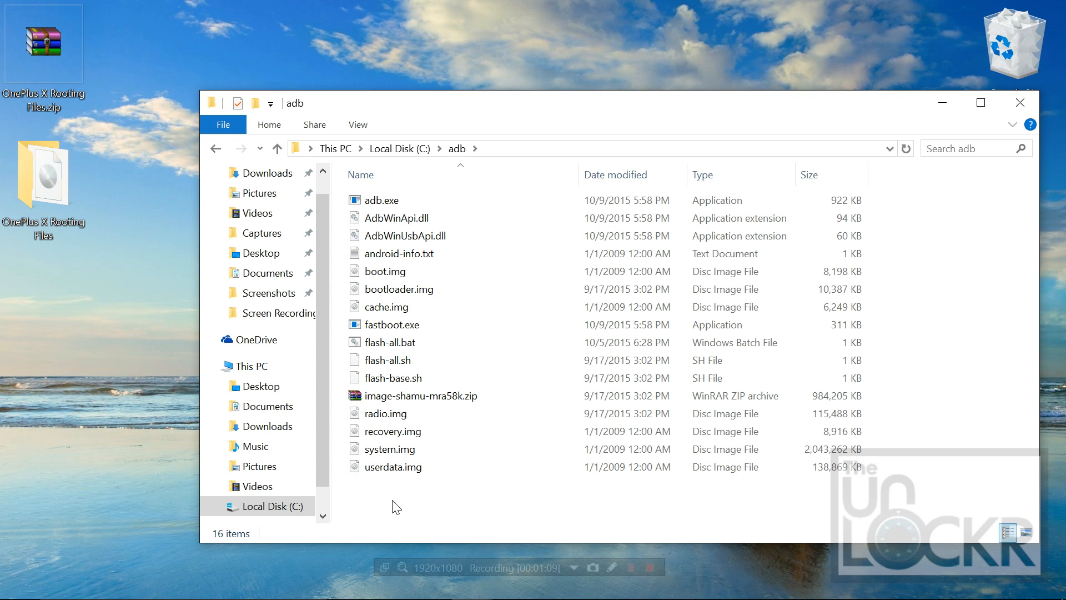
right_click(397, 507)
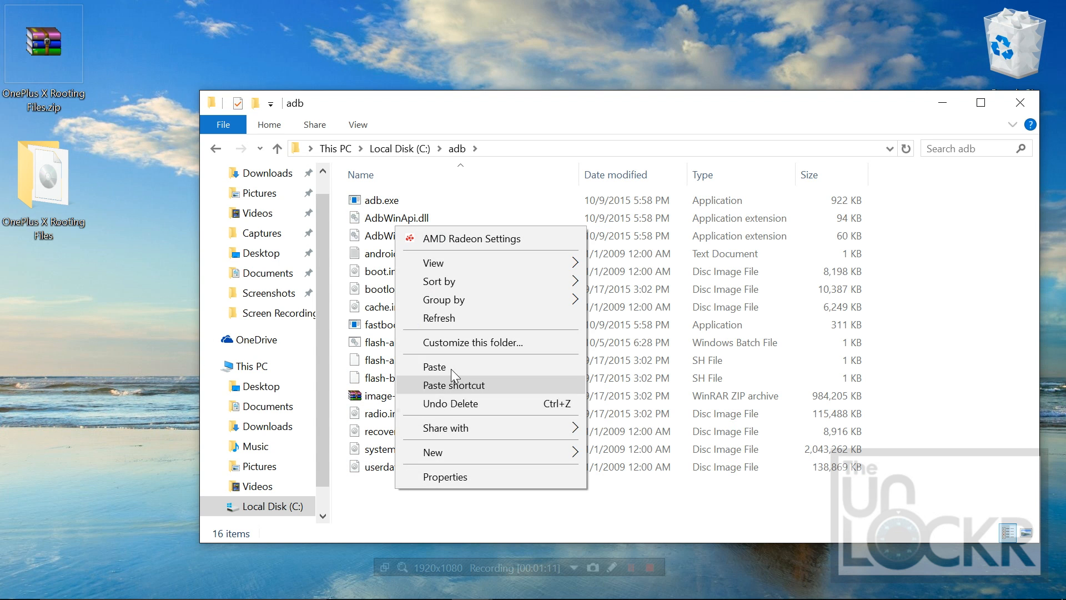
click(434, 367)
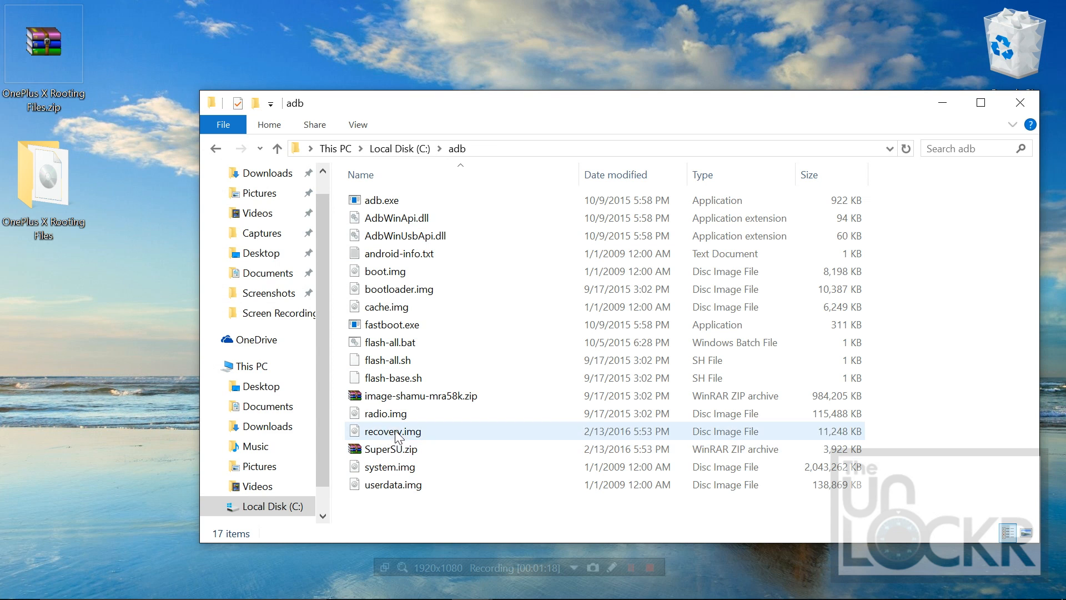
click(391, 449)
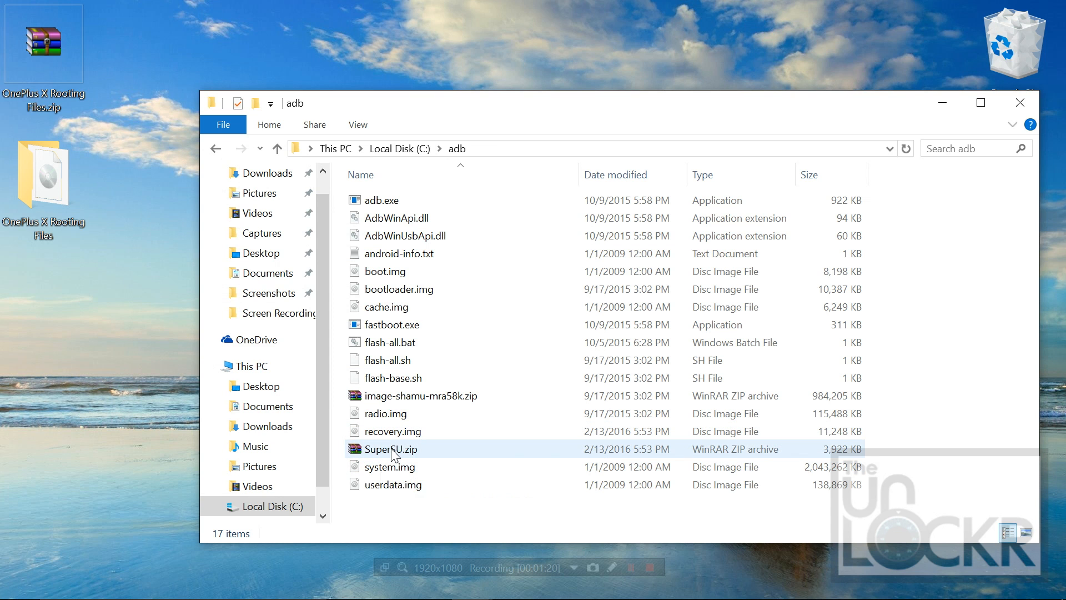
mouse_move(391, 449)
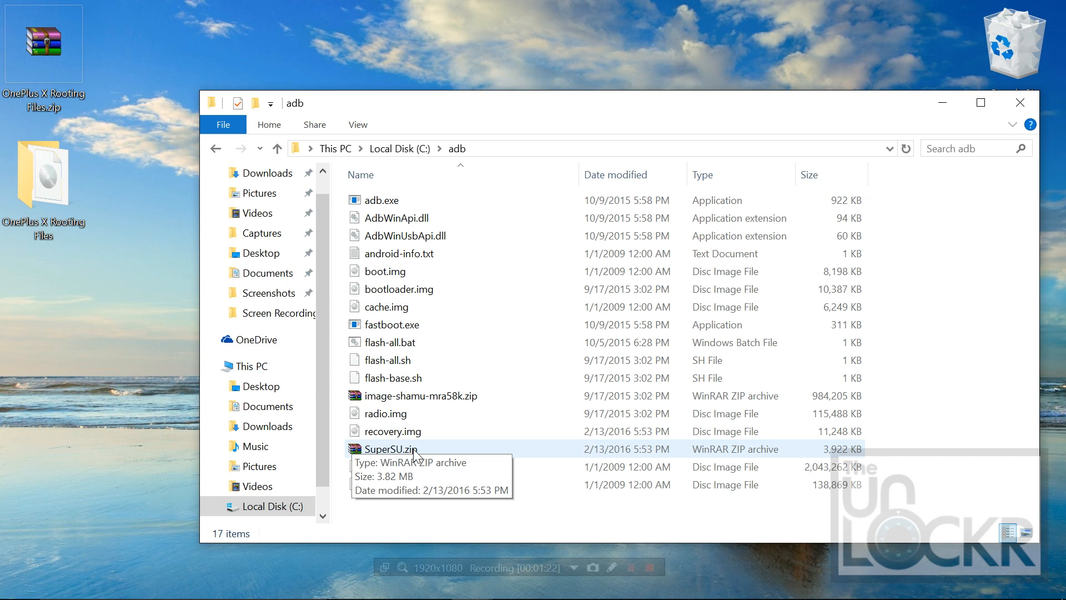
click(381, 199)
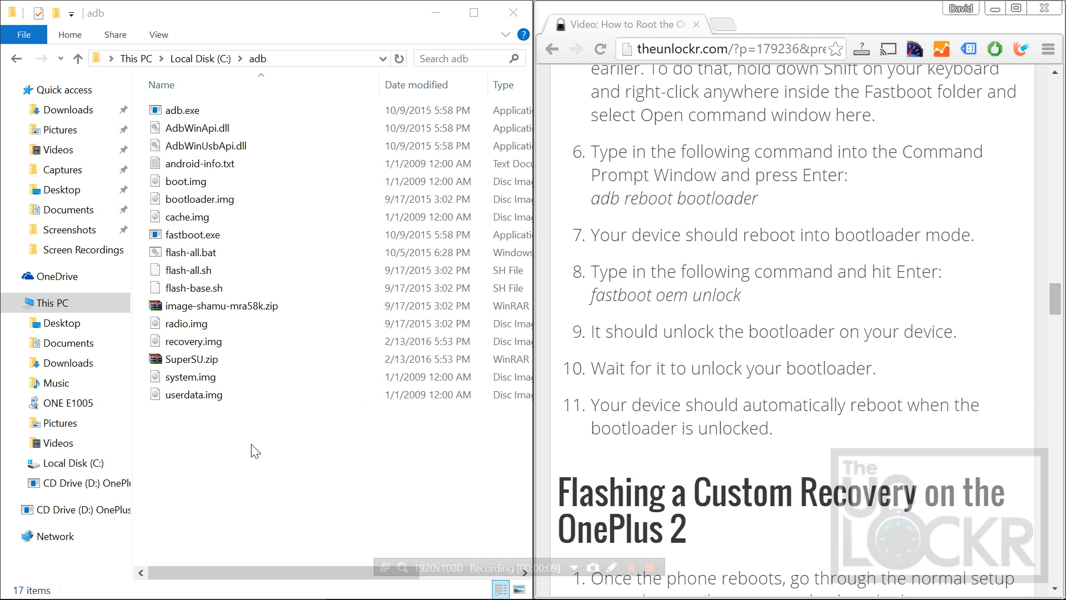
Open a command window working in C:\adb via the folder's context menu.
click(198, 128)
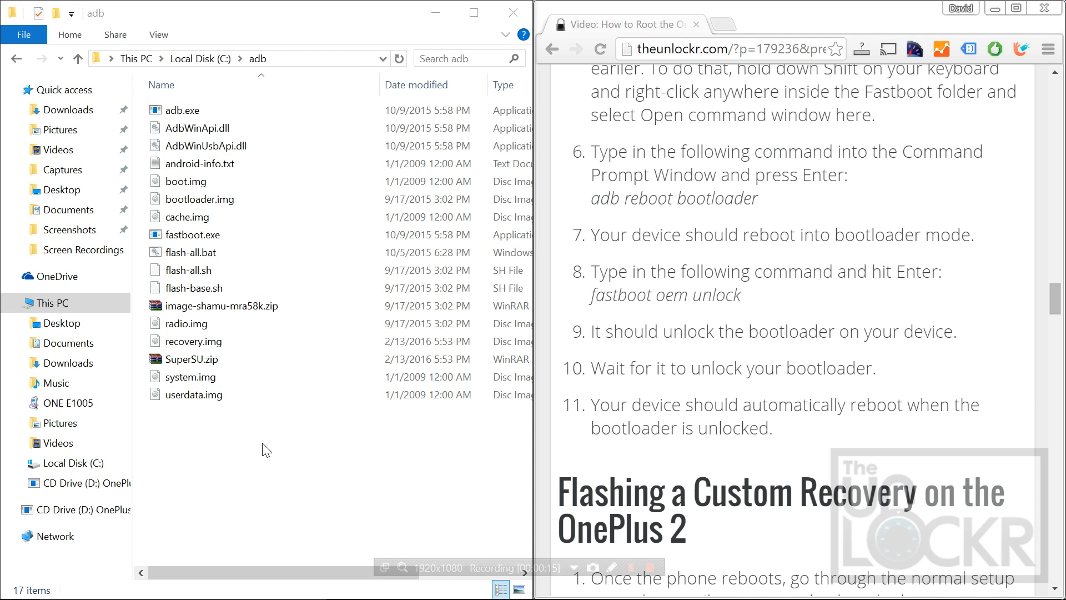
right_click(265, 450)
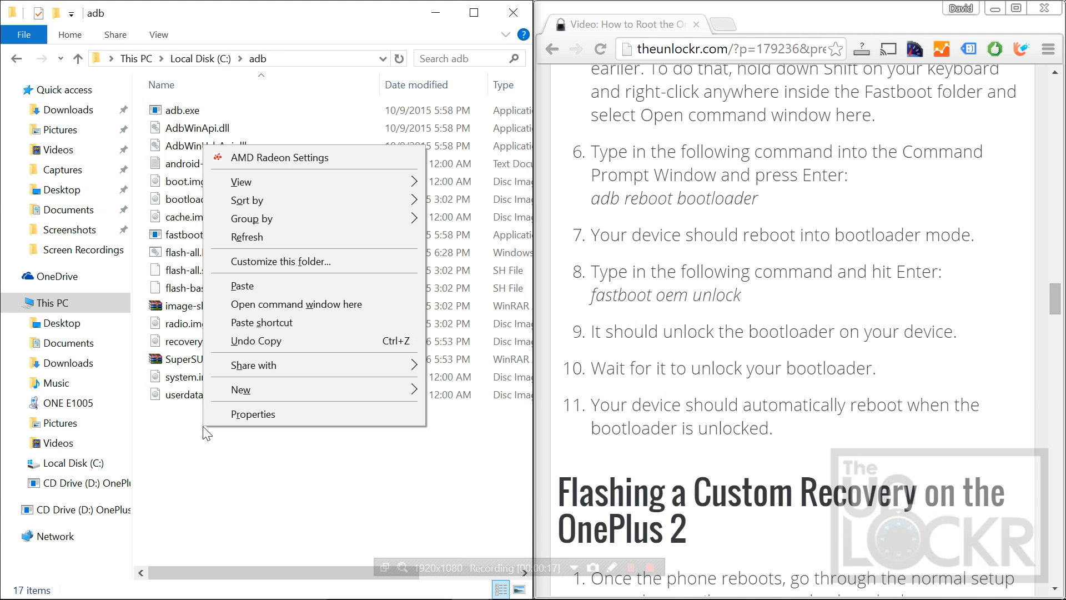
mouse_move(296, 304)
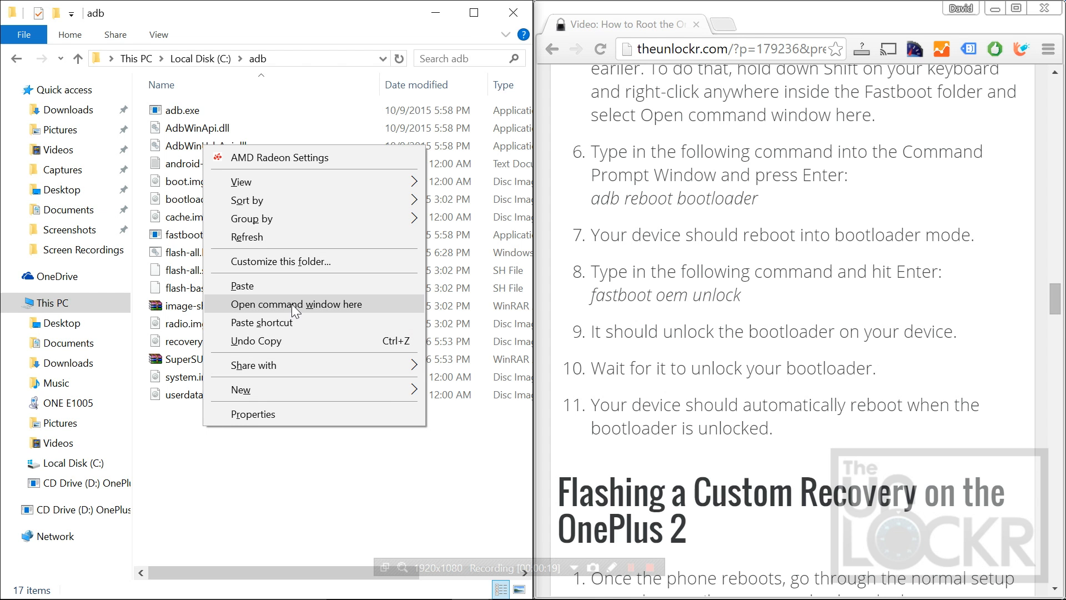
click(297, 304)
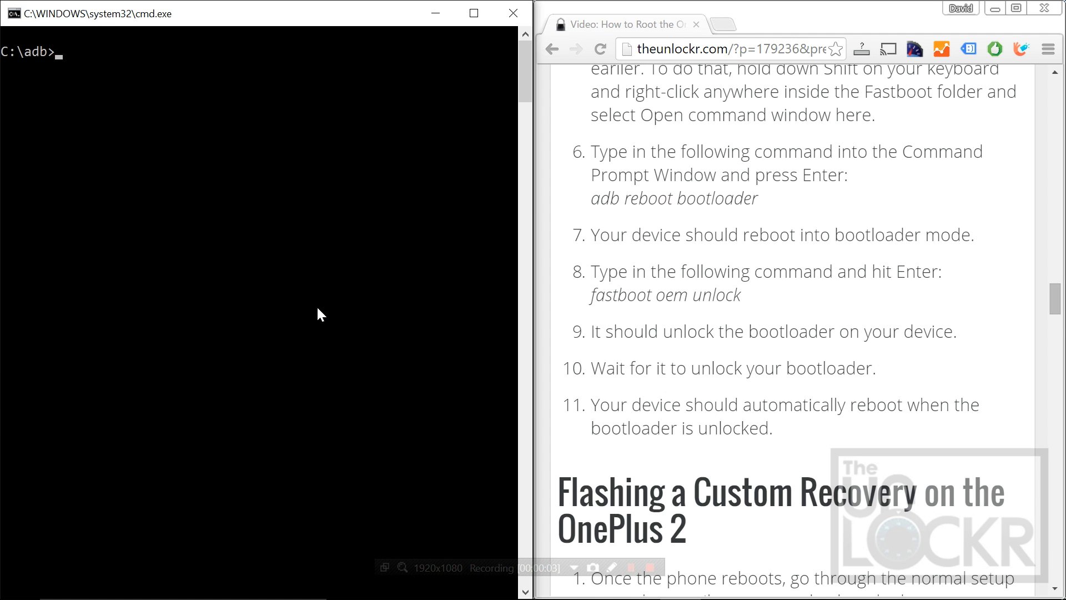
Run 'adb devices' to list the phone, then 'adb reboot bootloader', and begin the fastboot command.
text(adb device)
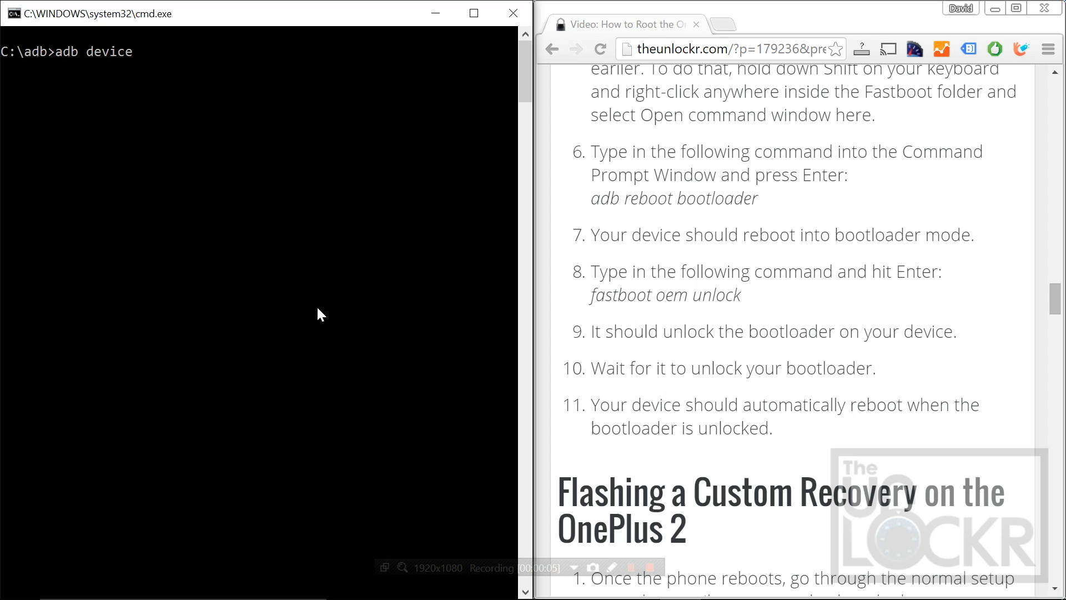
key(Return)
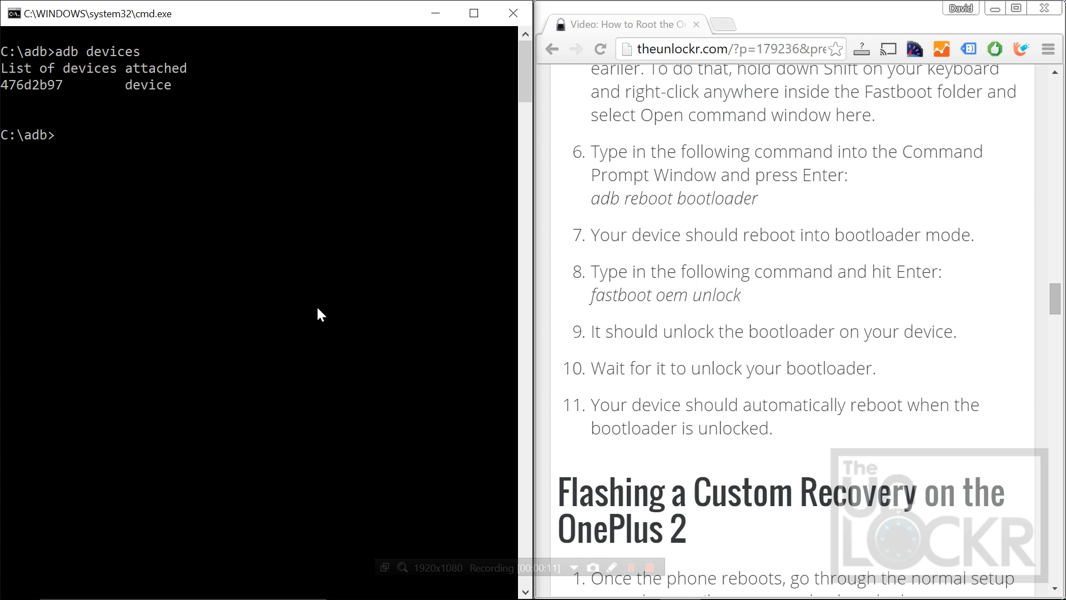
text(adb reboot bootloader)
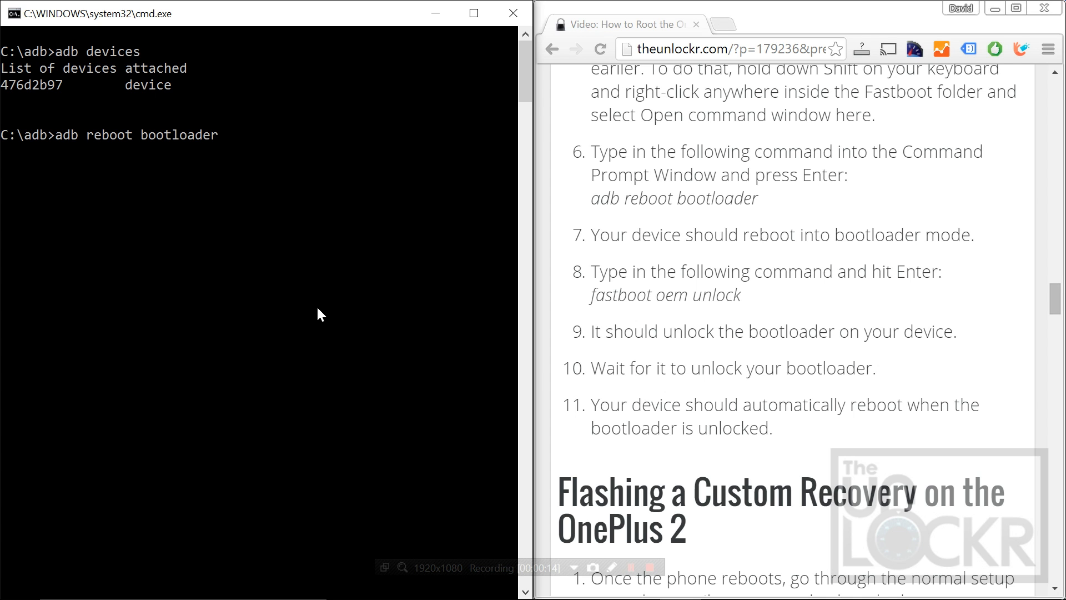
key(Return)
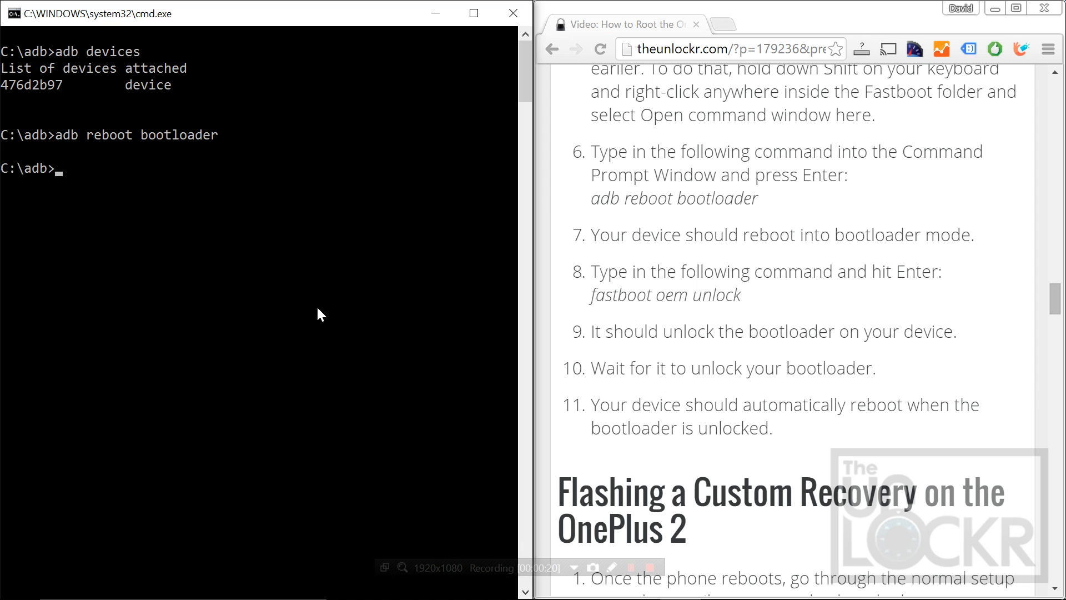
text(fastboot oem unlock)
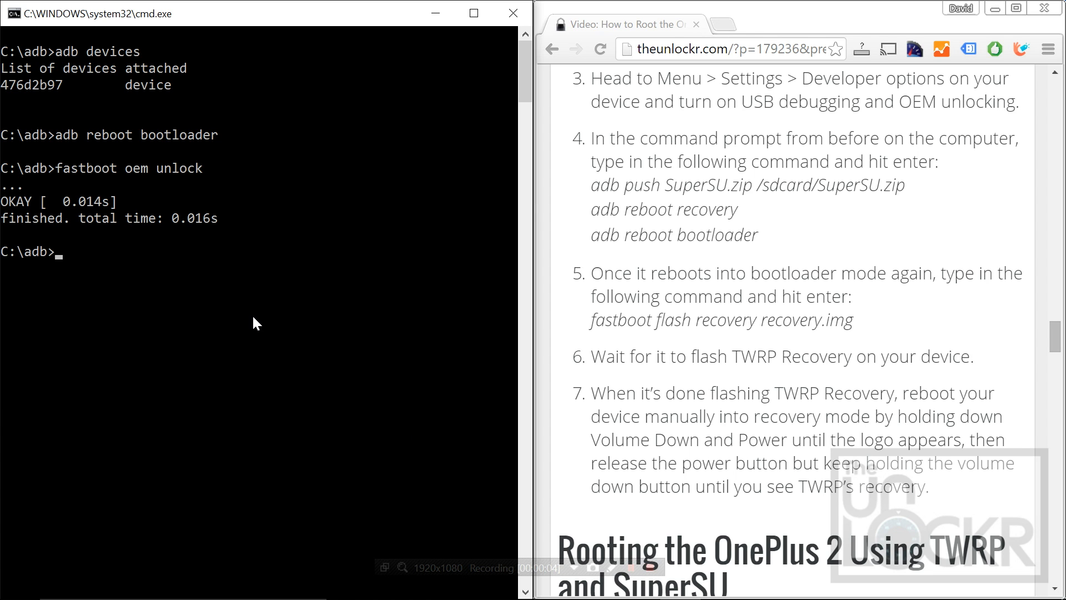
Enter 'adb push SuperSU.zip /sdcard/SuperSU.zip' to copy SuperSU to the phone.
text(adb pus)
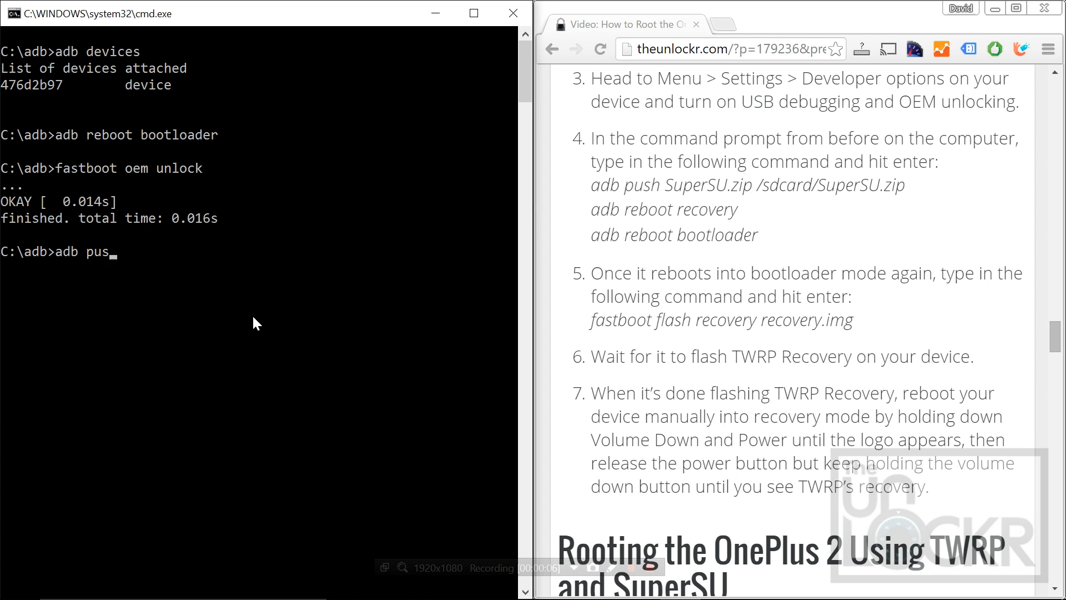
text(h SuperSU)
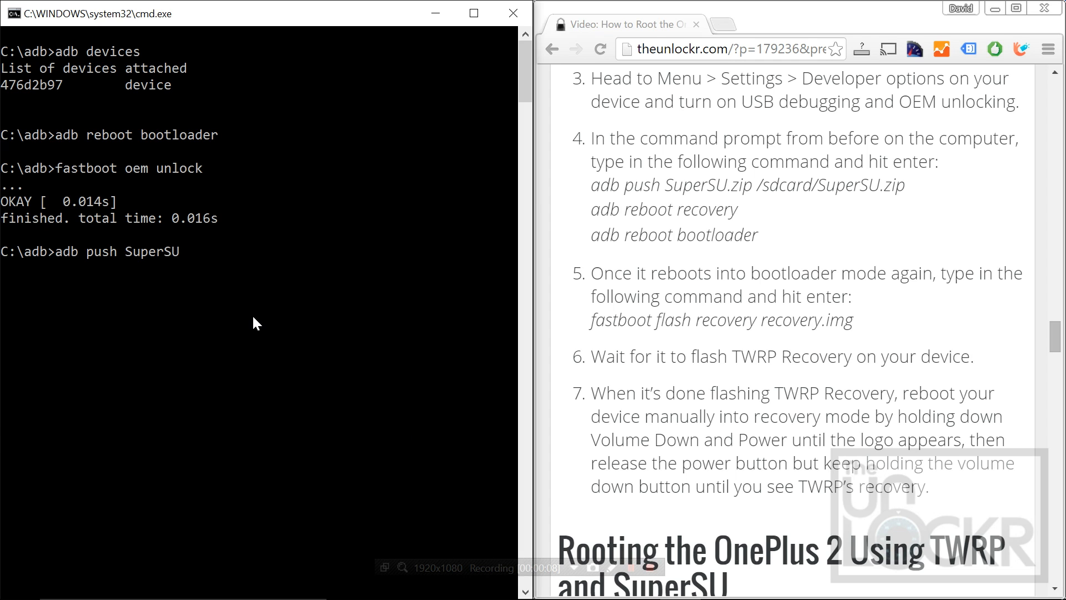
text(.zip)
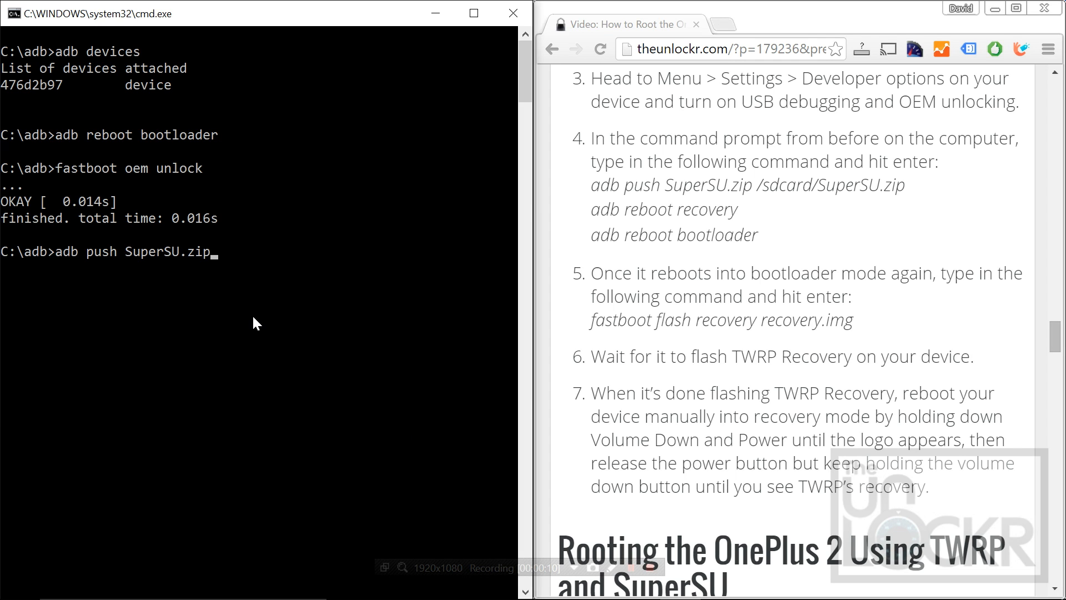
text(/sdcard)
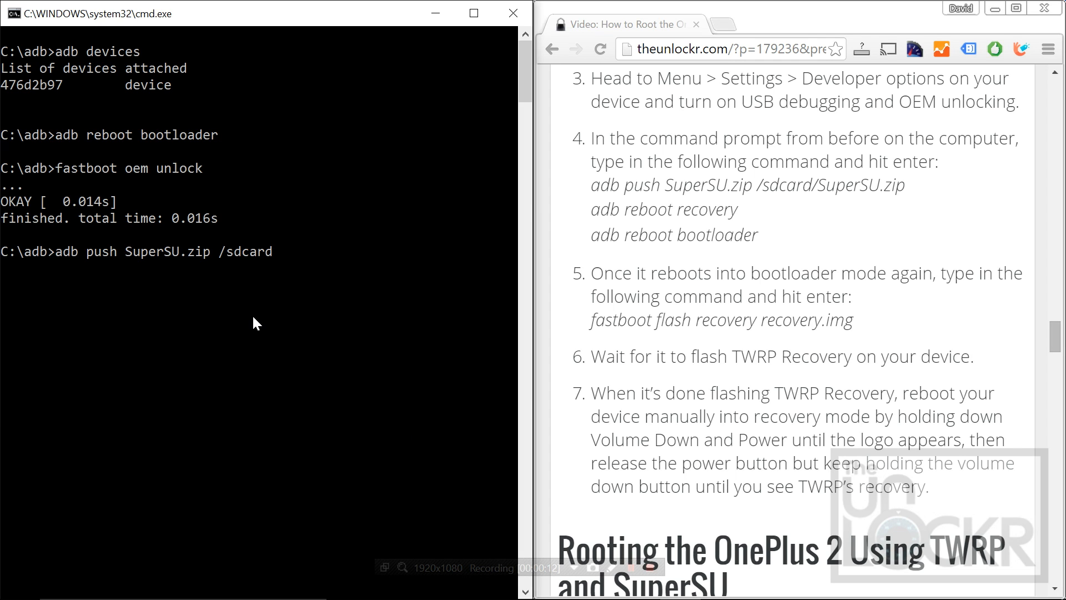
text(/SuperSU)
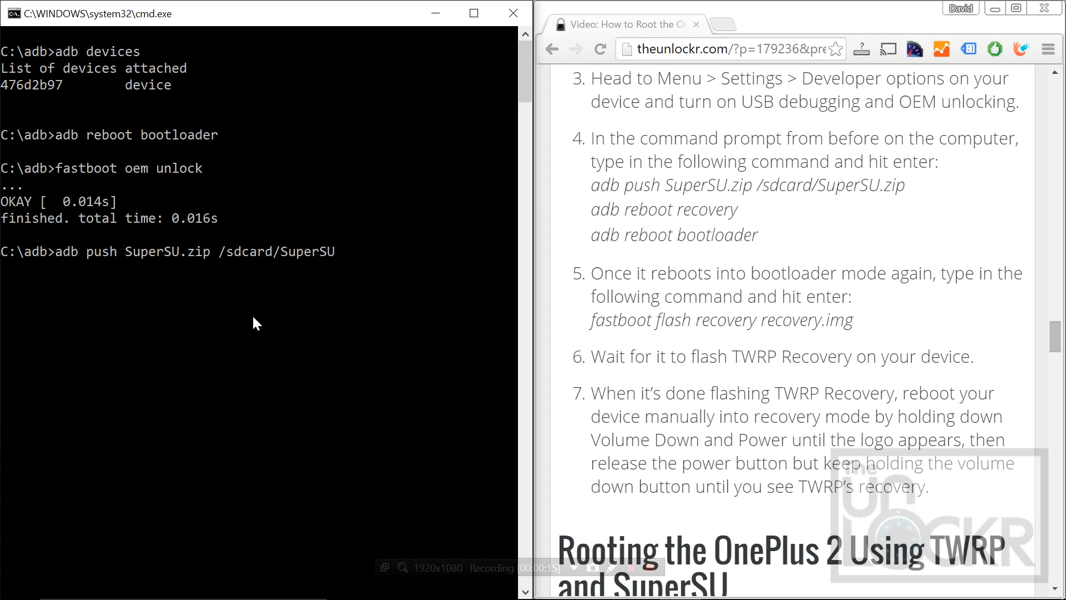
text(.zip)
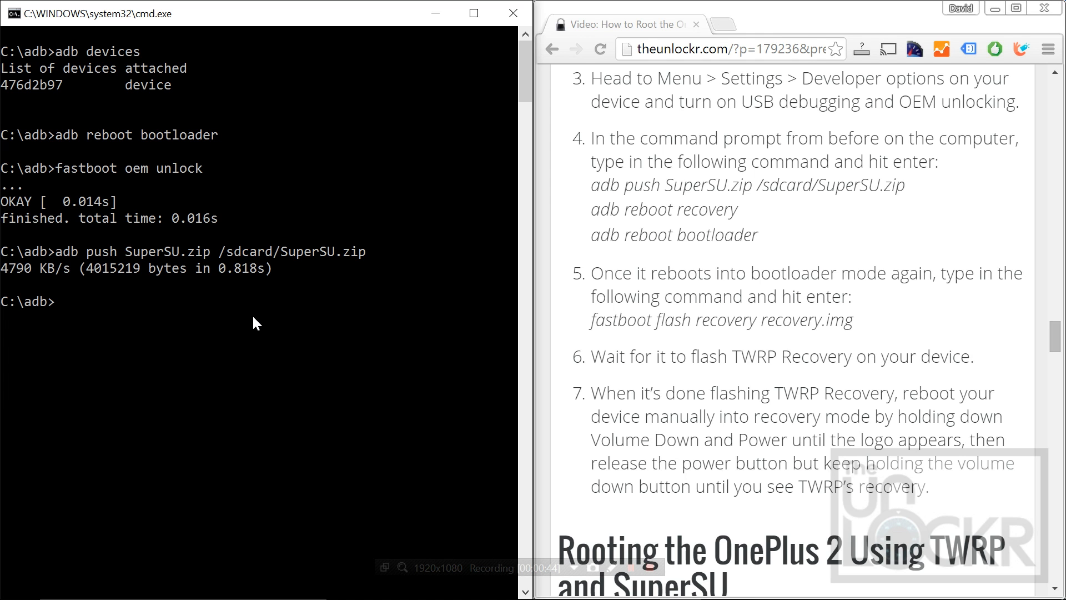
Run 'adb reboot bootloader' then 'fastboot flash recovery recovery.img' to flash TWRP.
text(adb reboot bootl)
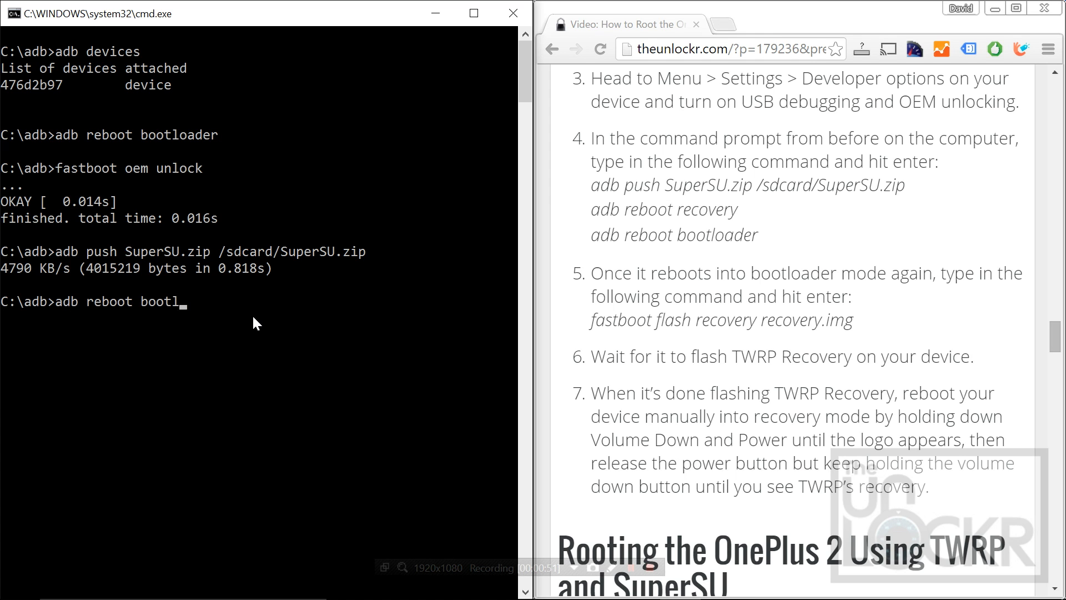
key(Return)
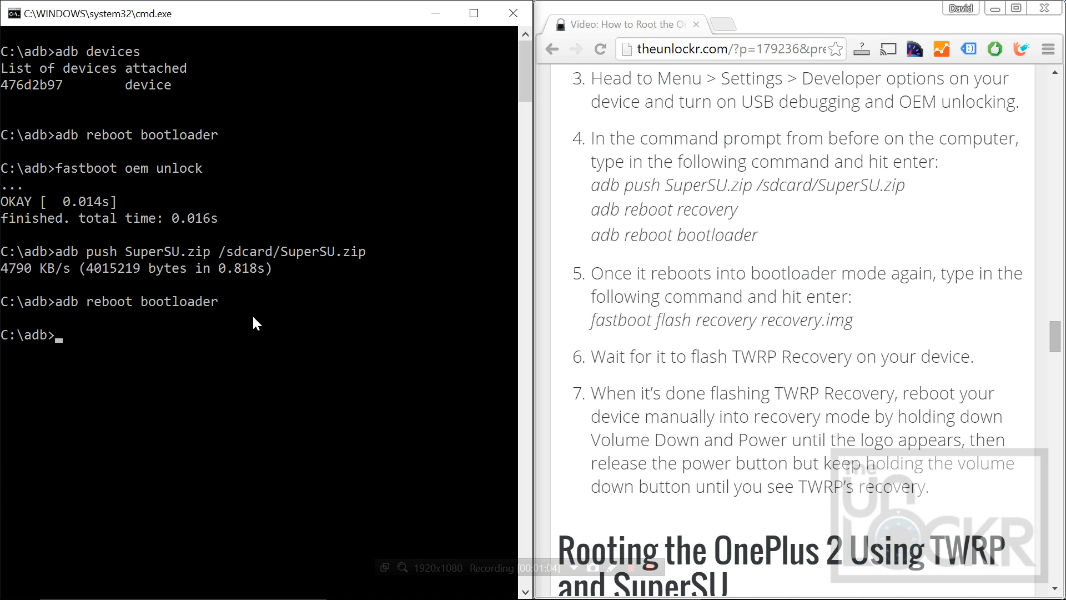
text(fastb)
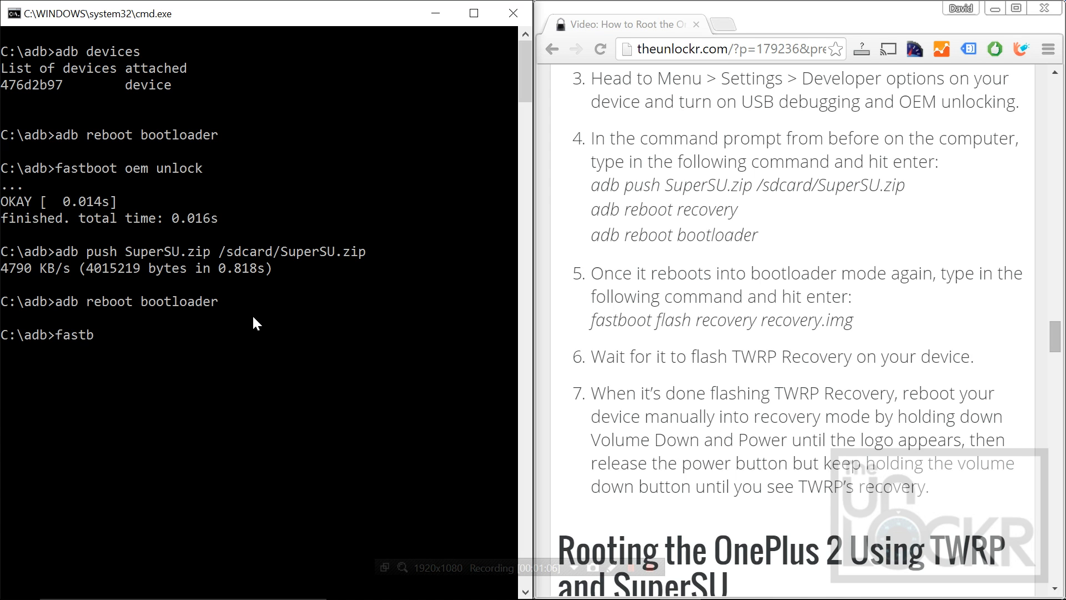
text(oot flash)
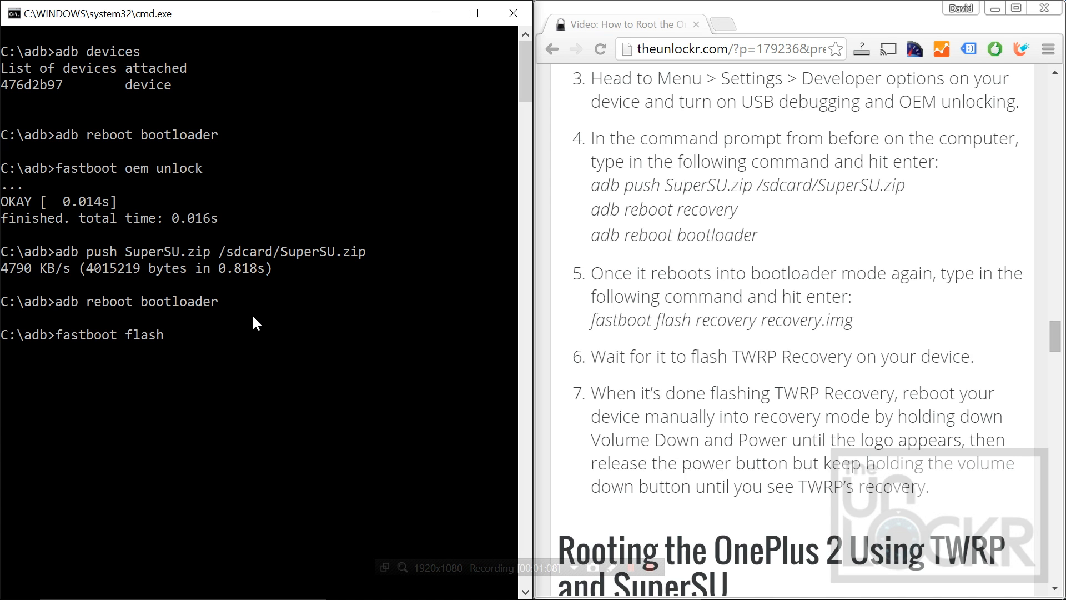
text(recovery rec)
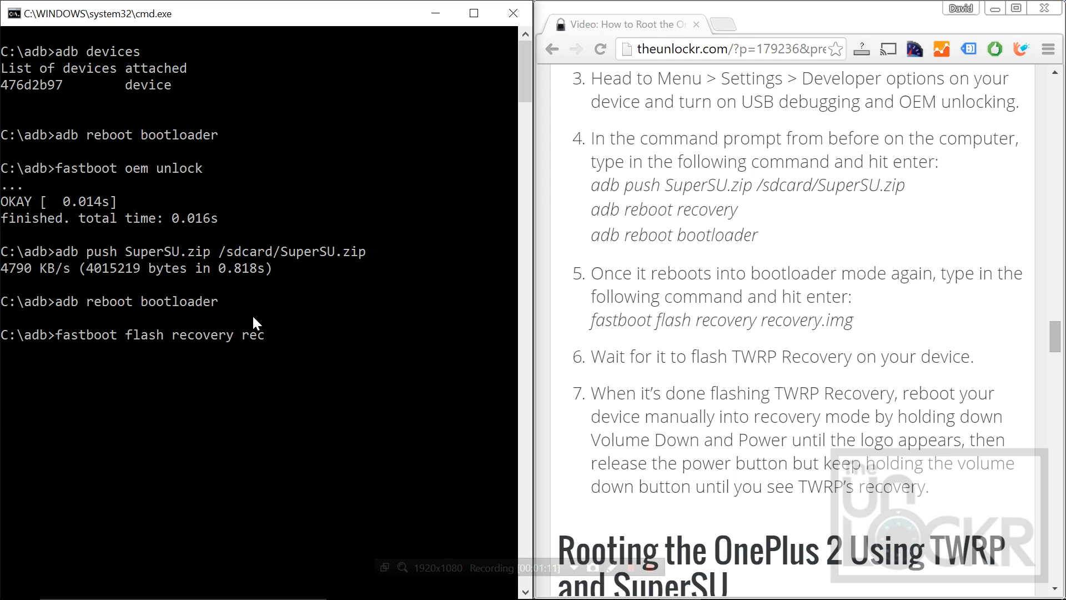
text(overy.img)
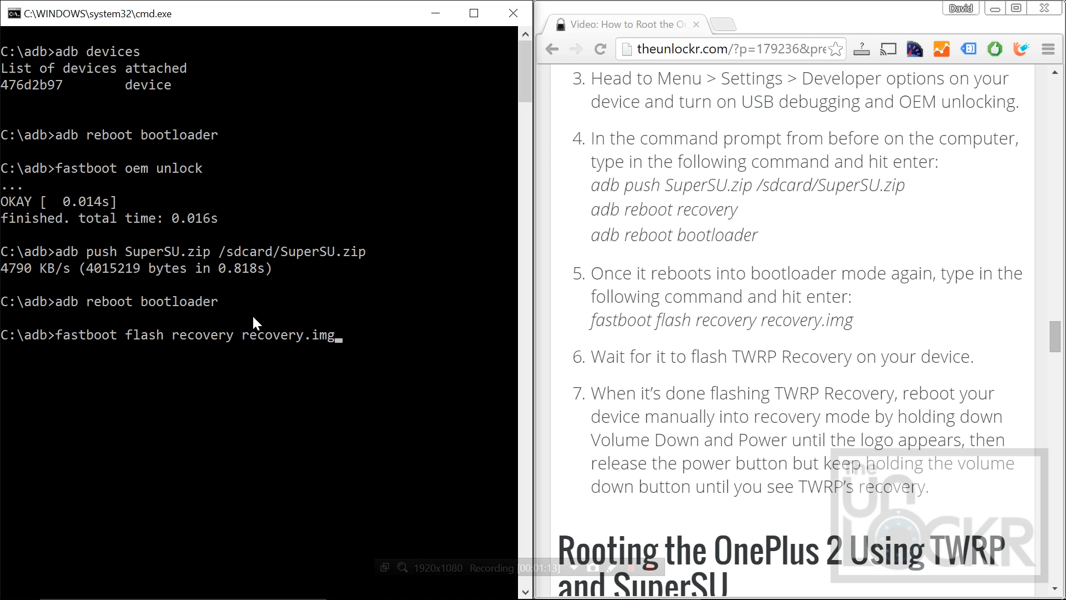
key(Return)
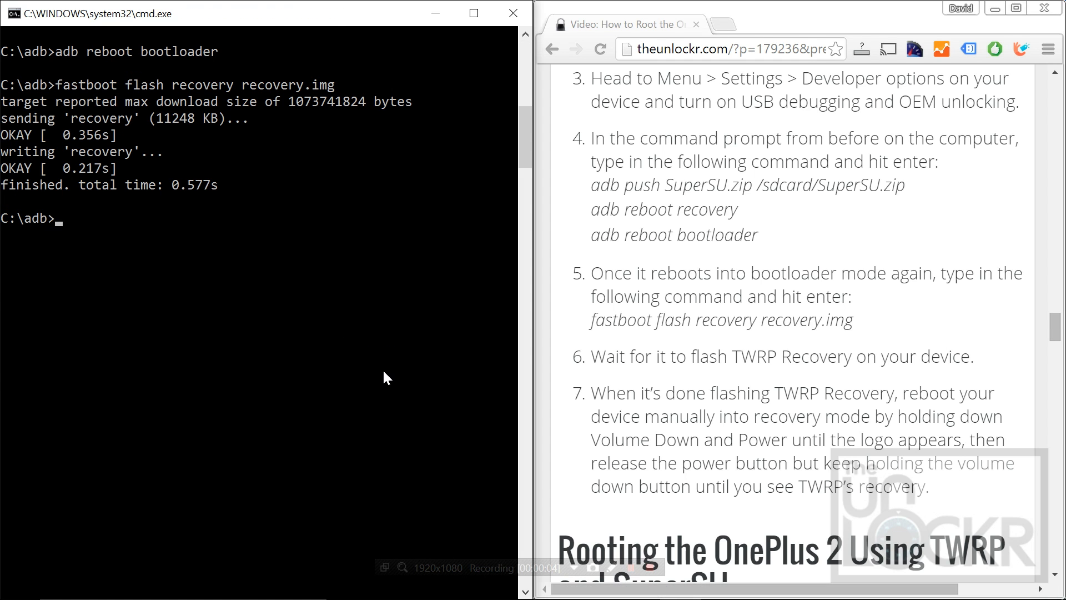
Enter 'fastboot boot recovery.img' to boot the phone into the flashed recovery.
text(fastb)
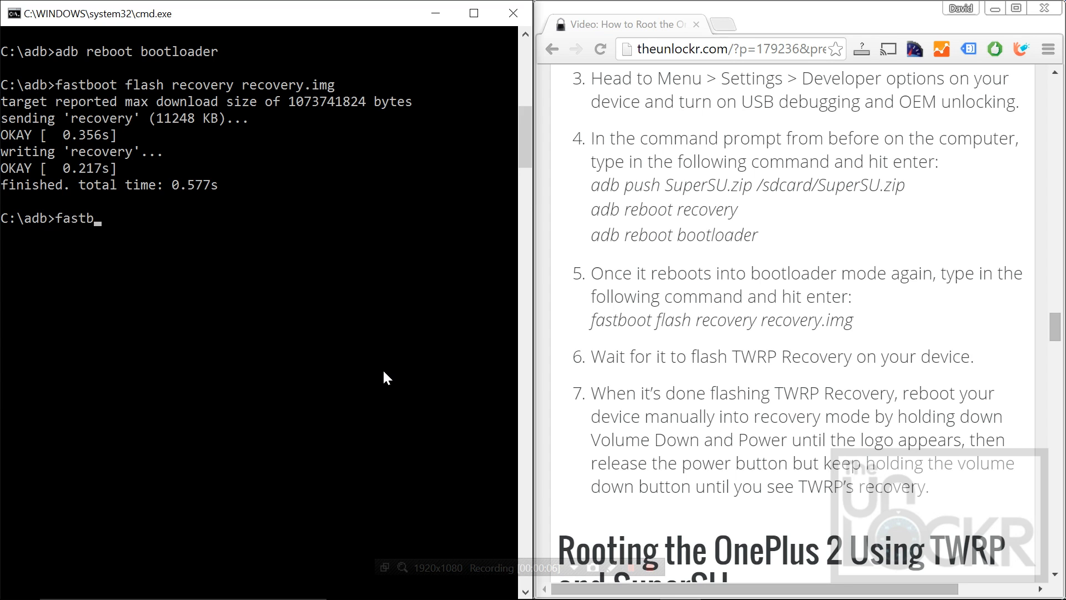
text(oot boot r)
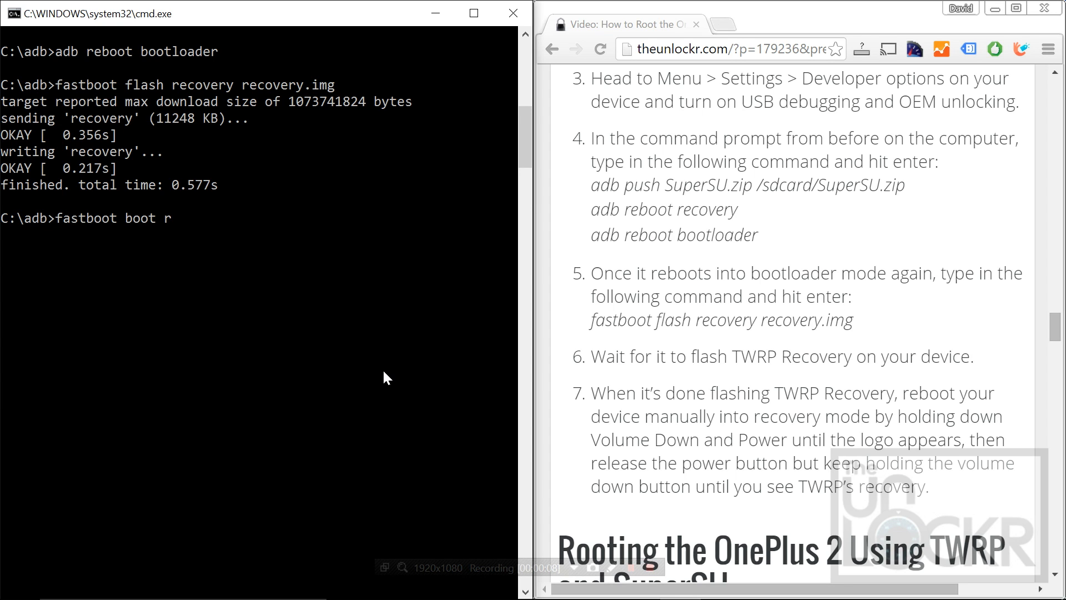
text(ecovery.img)
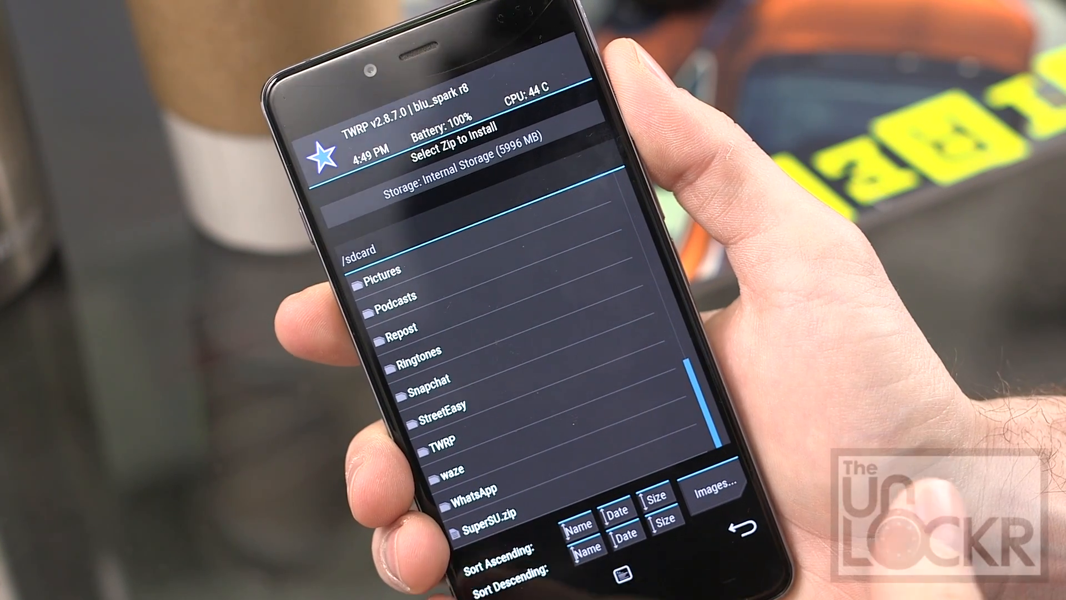
Select SuperSU.zip from /sdcard in TWRP, reaching the Swipe to Confirm Flash screen.
click(468, 511)
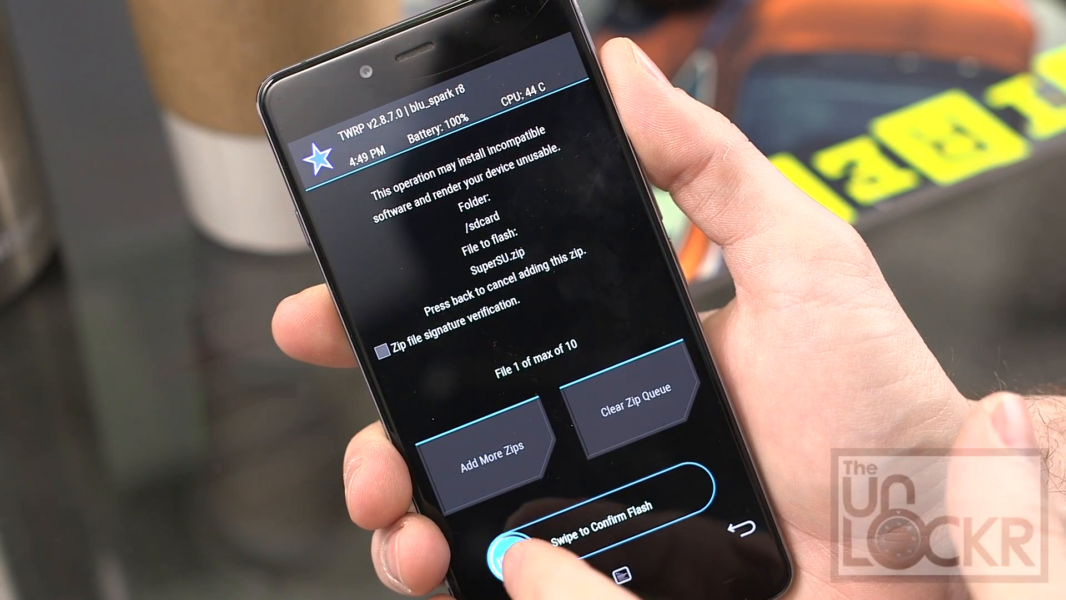